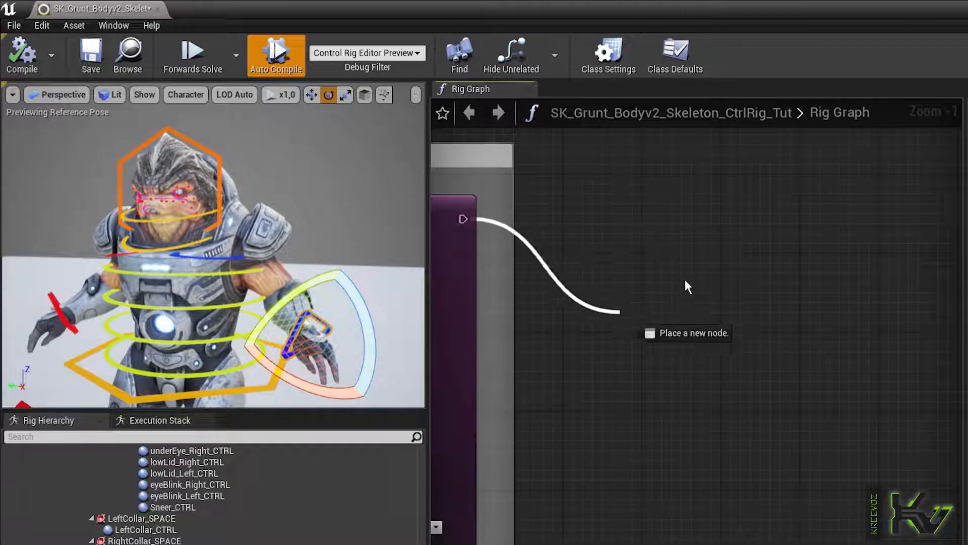
Add a Twist Bones node ('tw') wired to the execution chain and nudge it into place
type("tw")
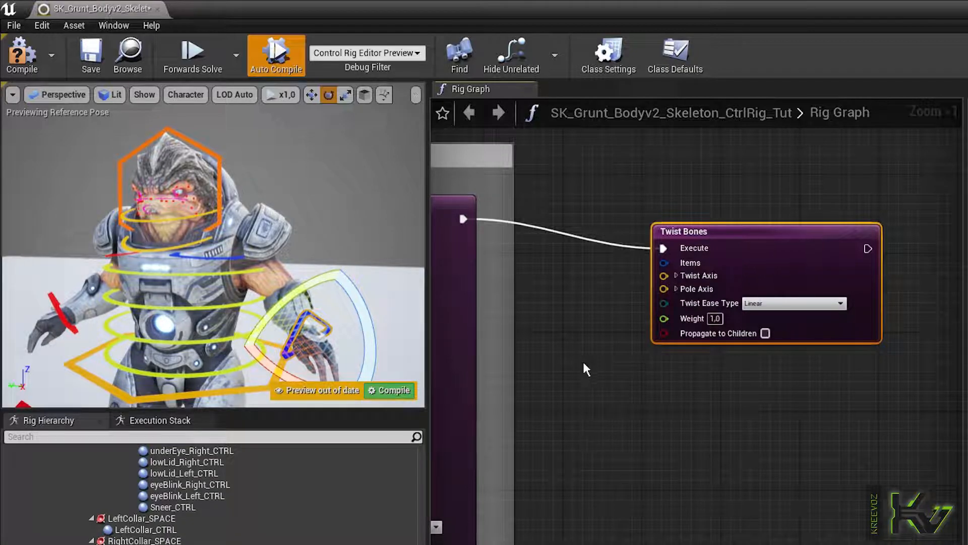
left_click_drag(765, 231, 795, 221)
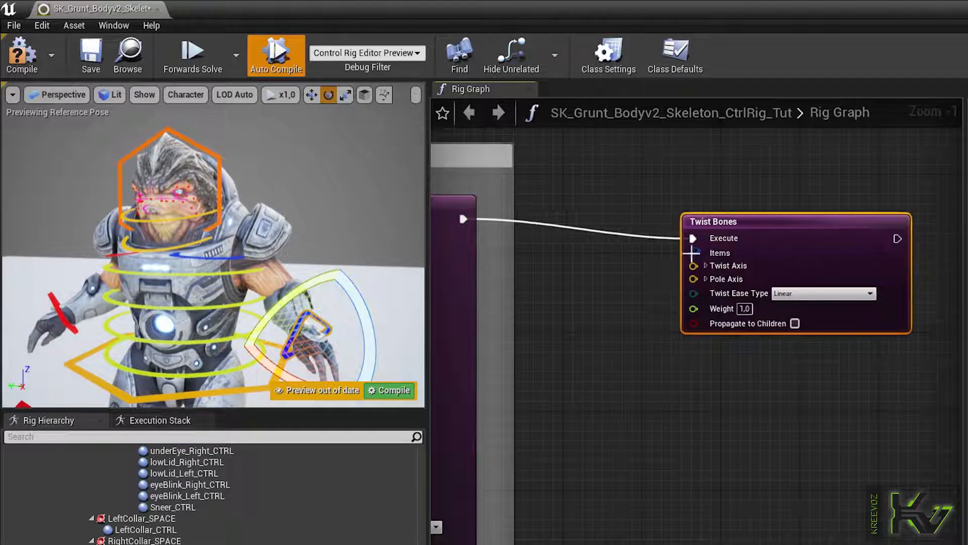
Feed the Twist Bones Items input from a Collections > Items node grown to three entries
left_click_drag(706, 252, 621, 313)
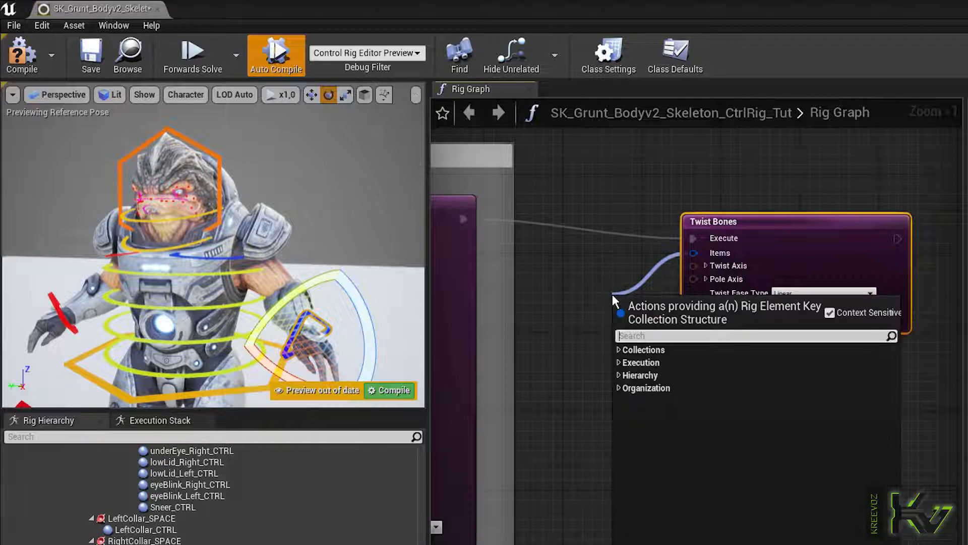
left_click(619, 350)
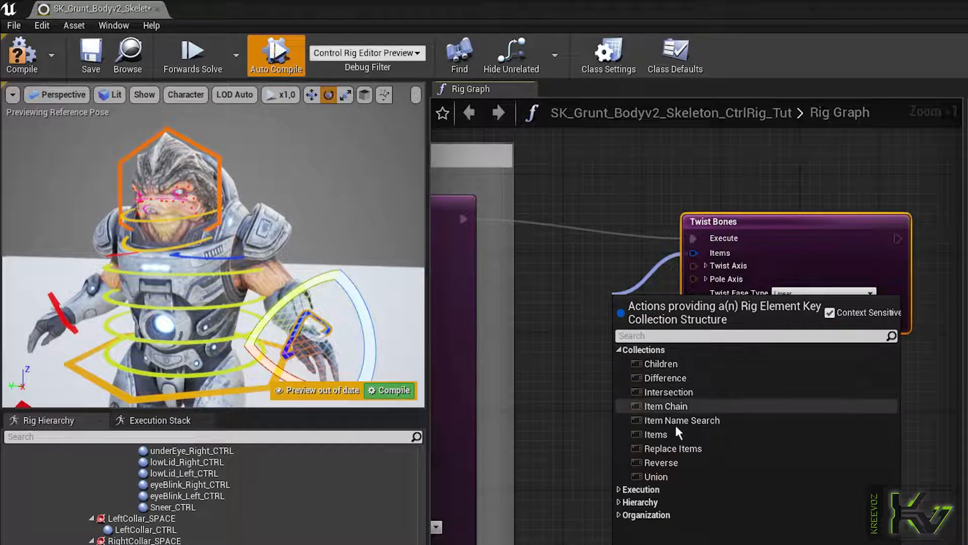
left_click(655, 434)
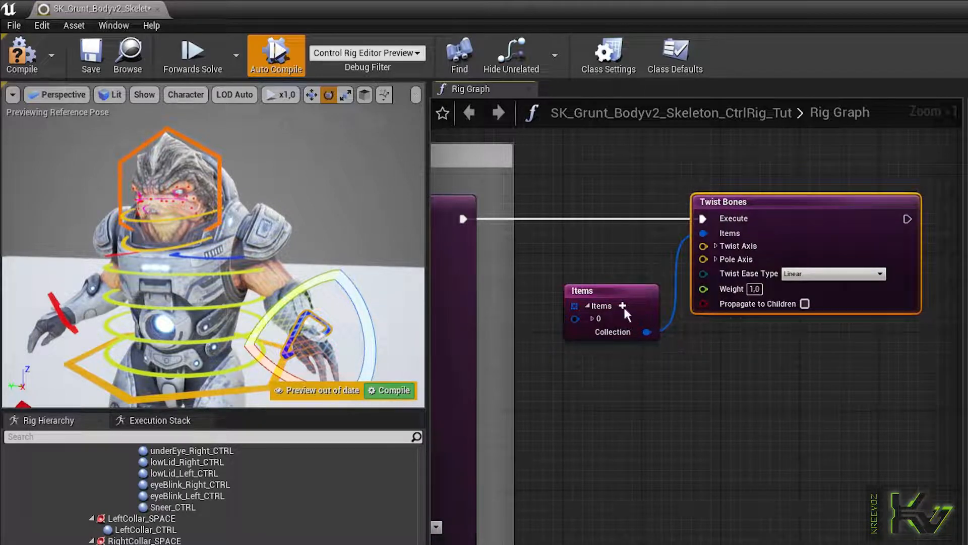
left_click(623, 306)
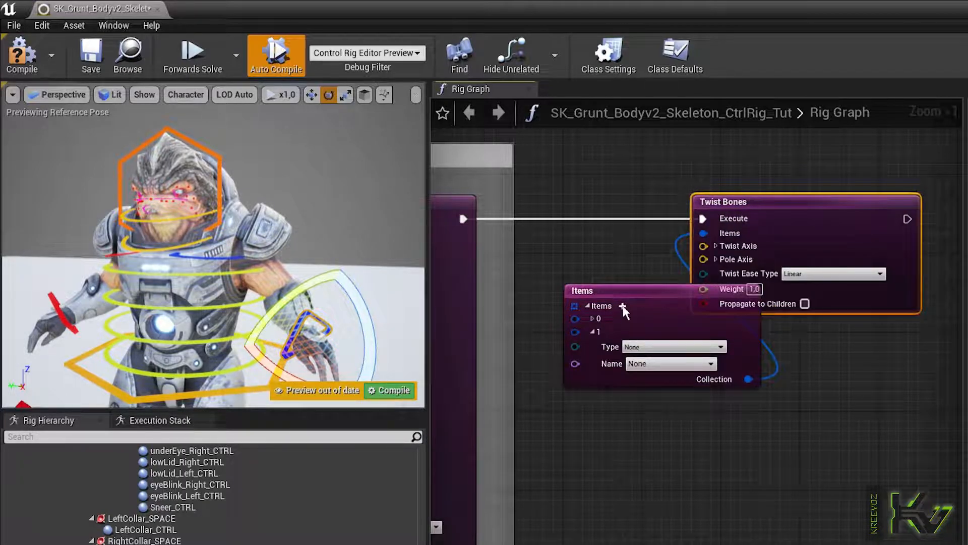
left_click(622, 306)
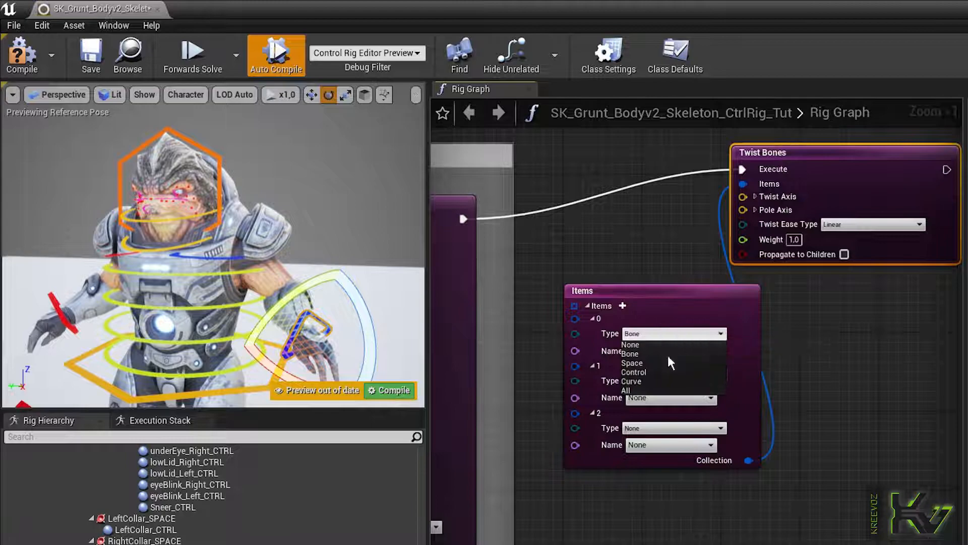
Set entries to Control LeftWrist_CTRL, Bone LeftElbowTwist2 and Bone LeftElbowTwist1
left_click(633, 372)
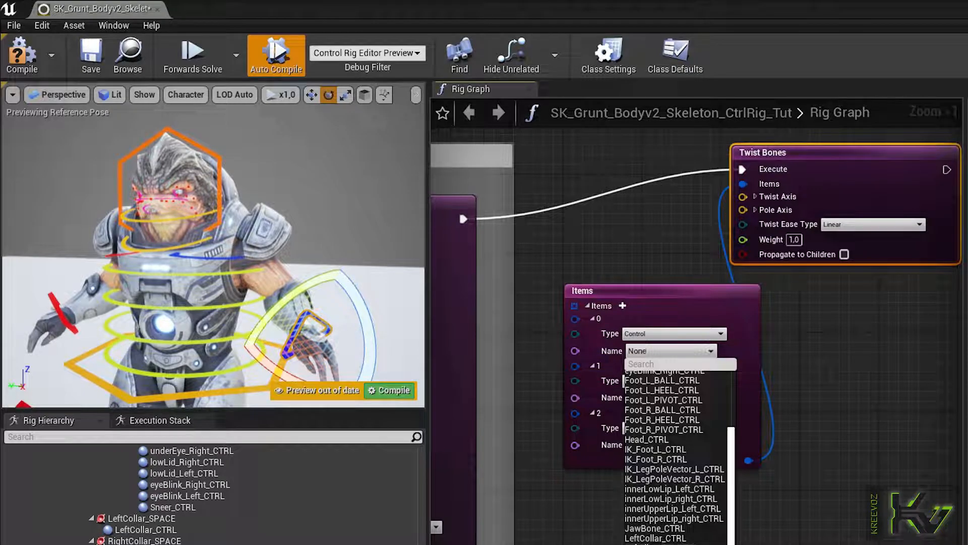
left_click(669, 351)
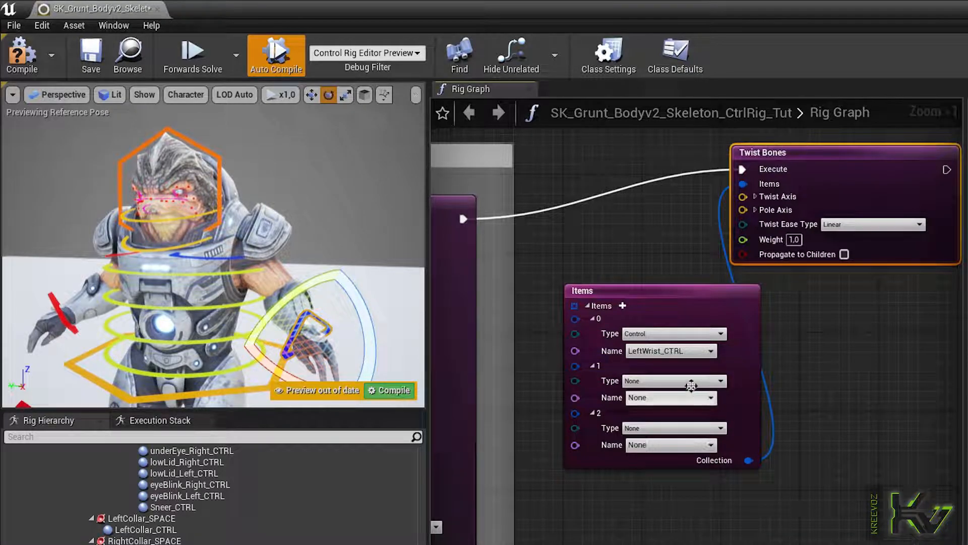
left_click(674, 381)
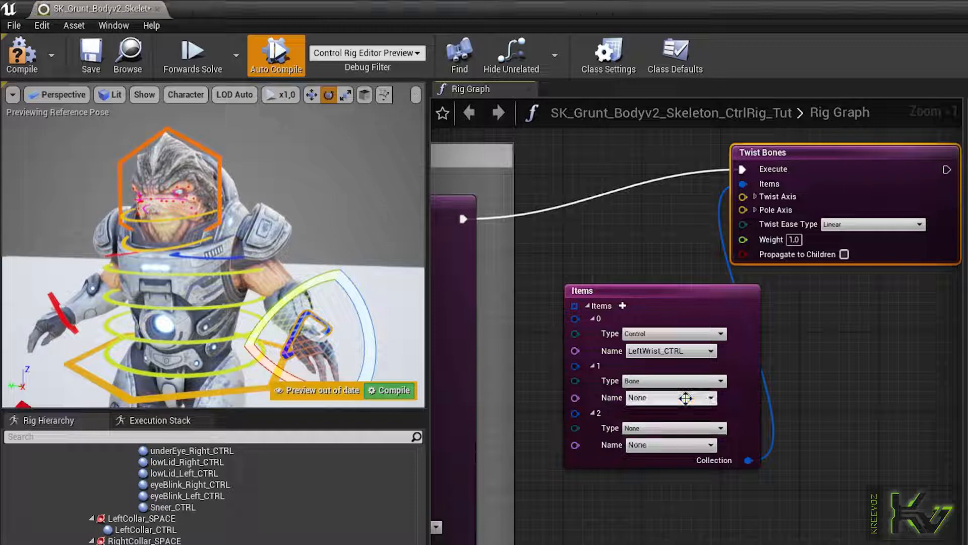
left_click(671, 397)
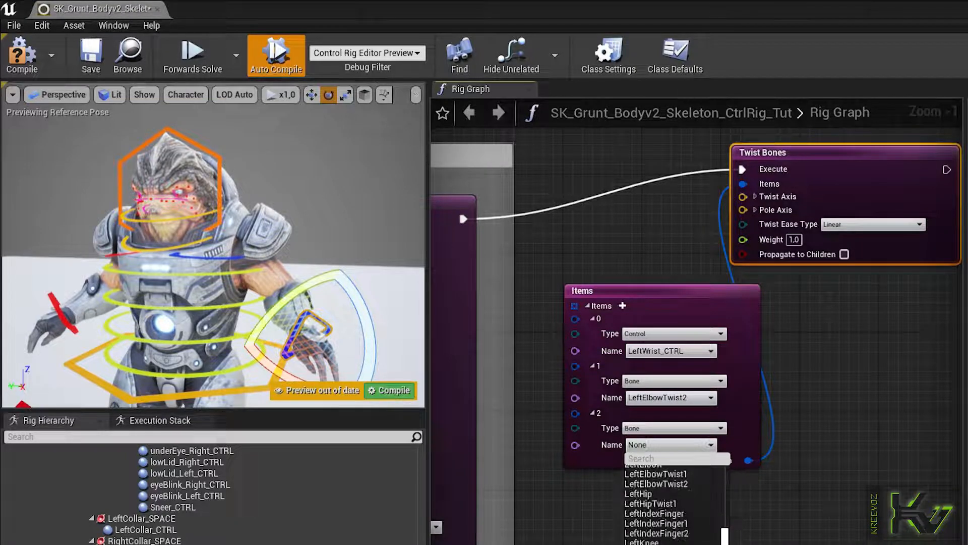
mouse_move(689, 482)
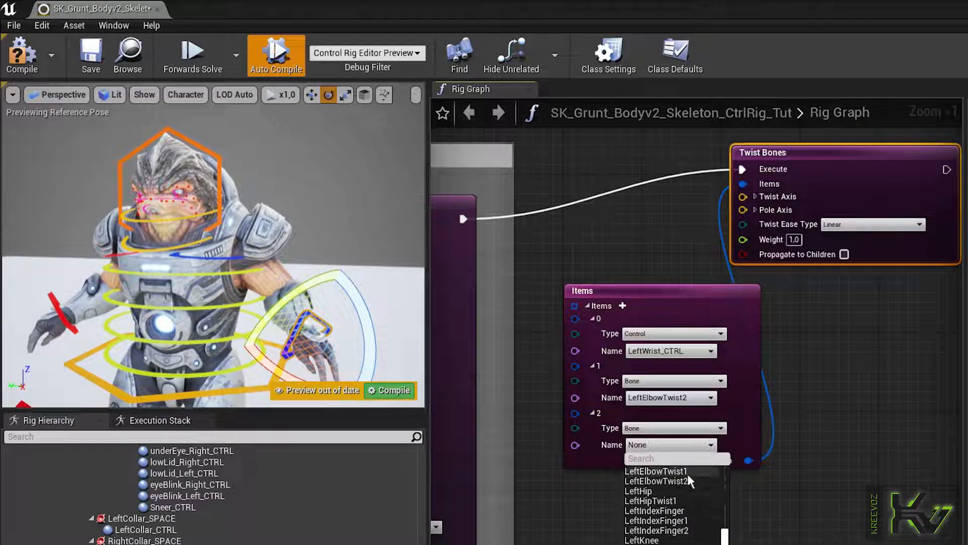
left_click(649, 471)
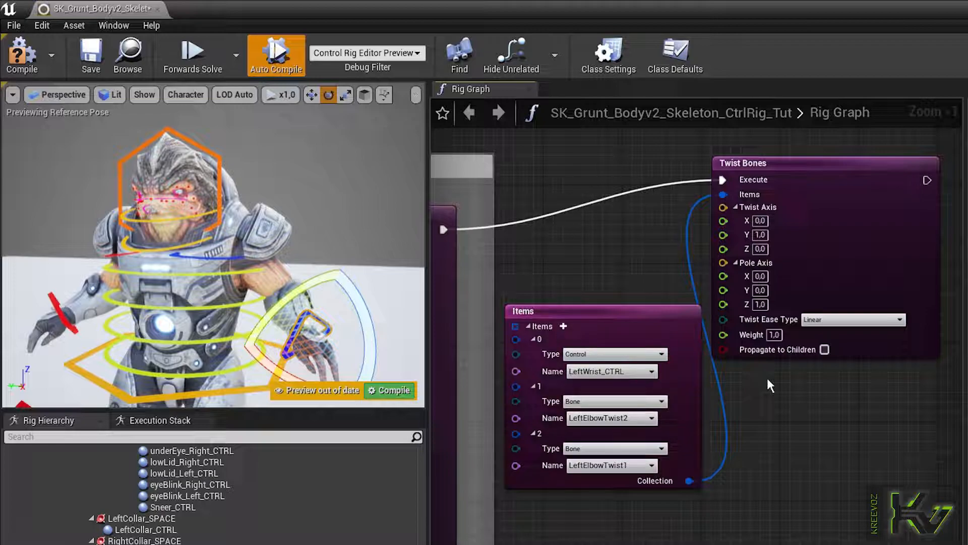
mouse_move(848, 319)
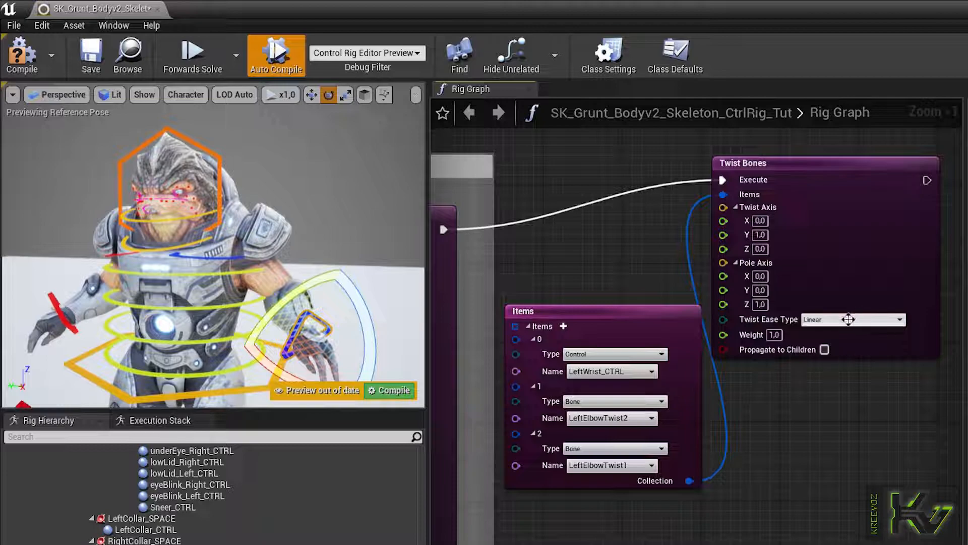
Set Twist Ease Type to Cubic Ease In and compile the control rig
left_click(852, 319)
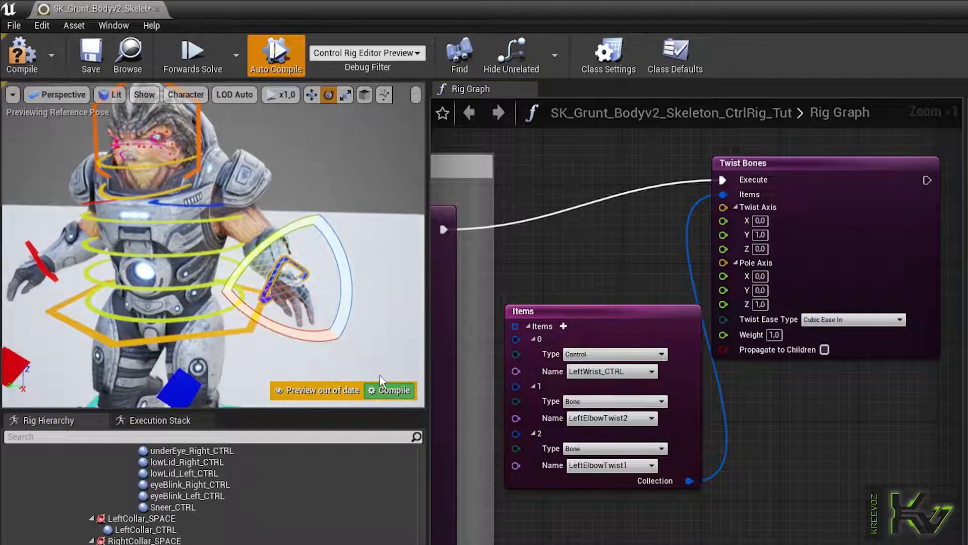
left_click(390, 389)
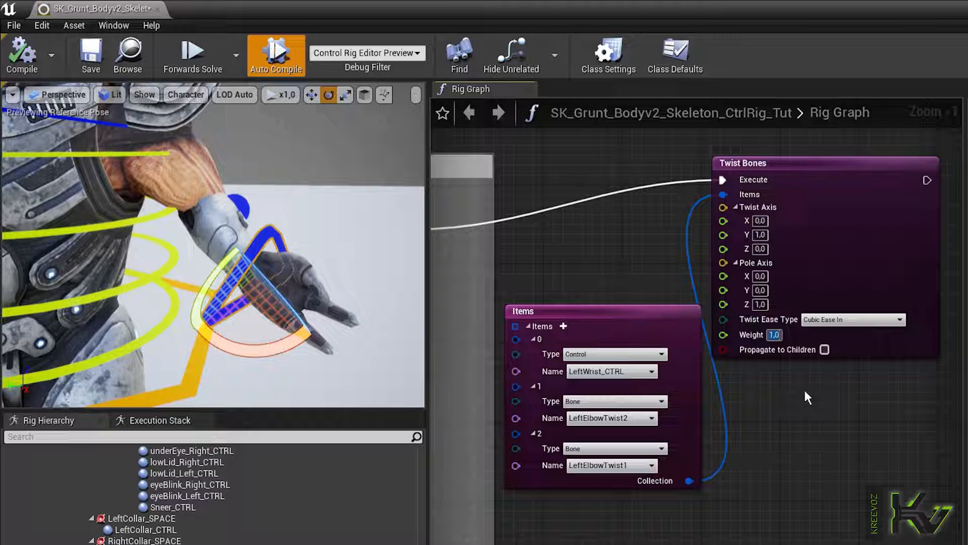
Set the Twist Bones weight to 0.5 and rotate the wrist control to test the forearm twist
type("0.5")
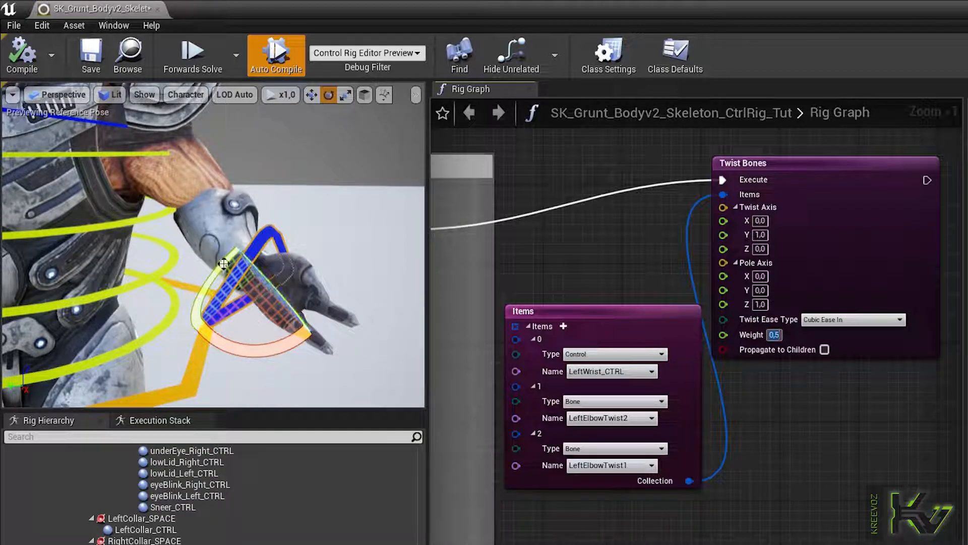
left_click_drag(223, 266, 271, 241)
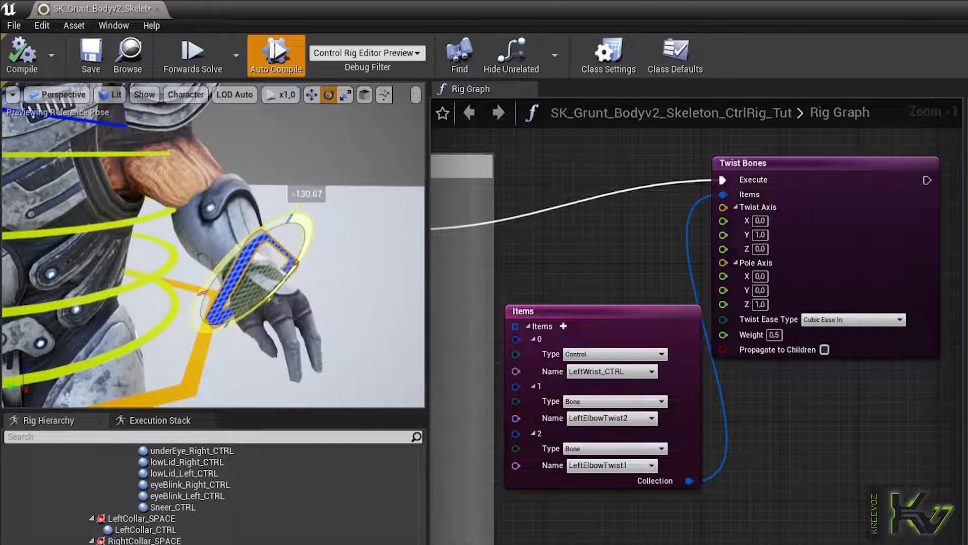